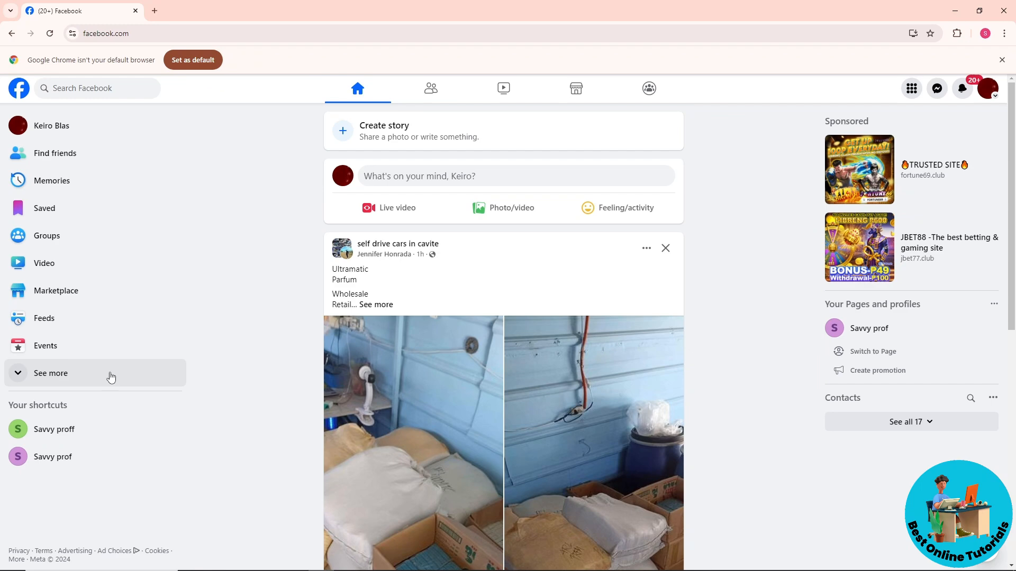
# - Open Ads Manager from the See more list in Facebook's left sidebar
pyautogui.click(51, 373)
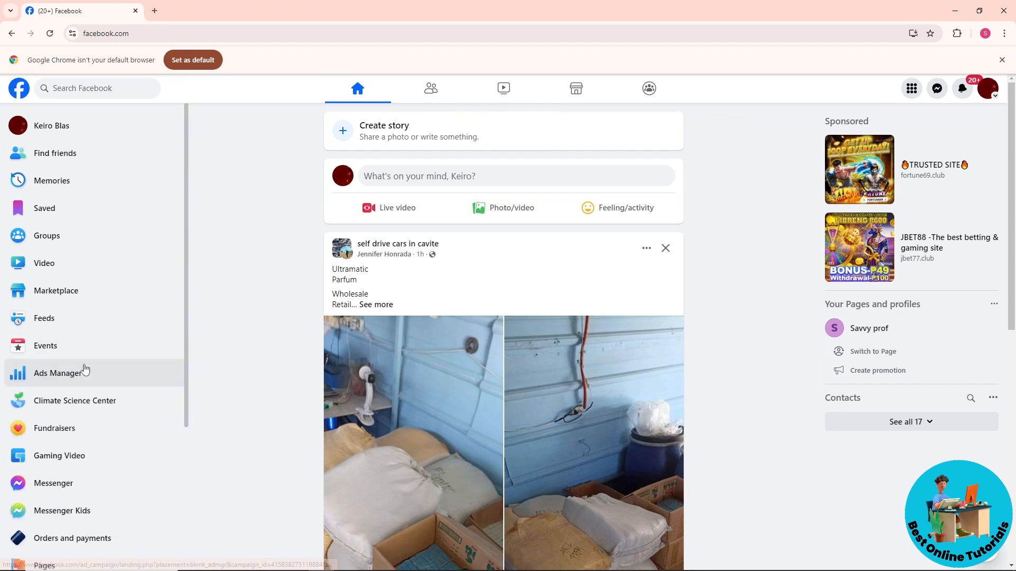
pyautogui.click(58, 373)
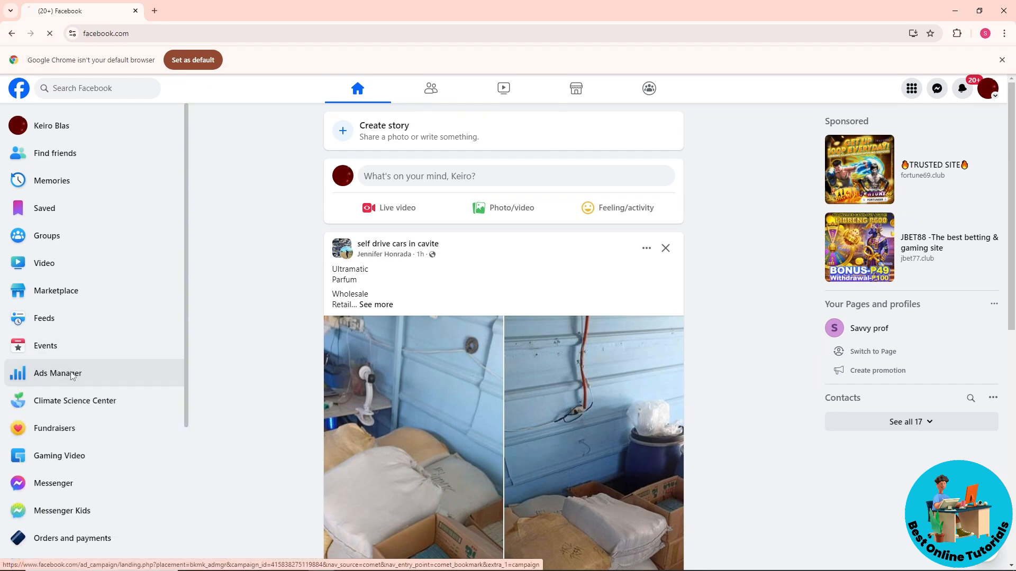
pyautogui.click(57, 373)
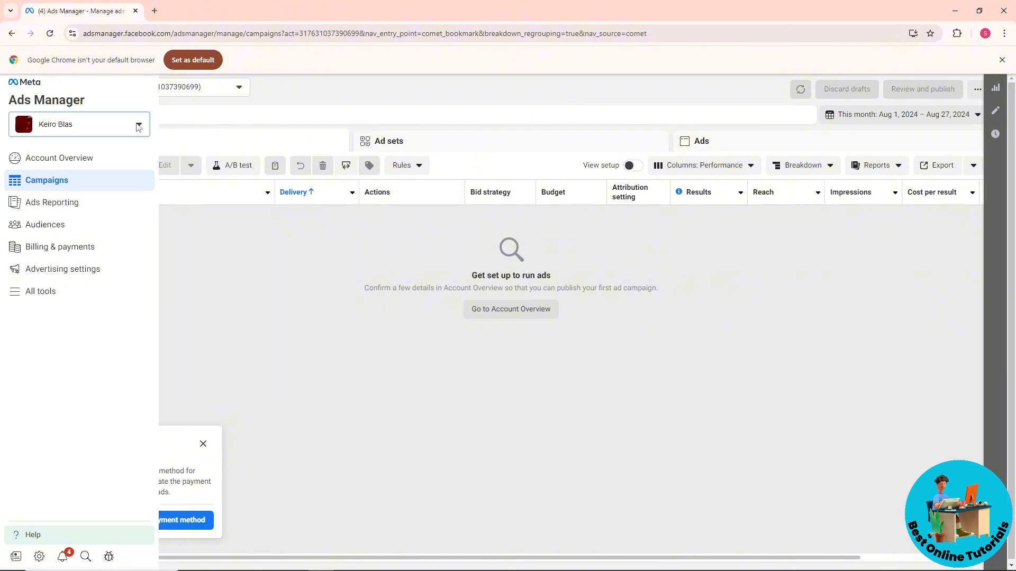
# - Switch Ads Manager to the Johnsavvy business ad account
pyautogui.click(138, 124)
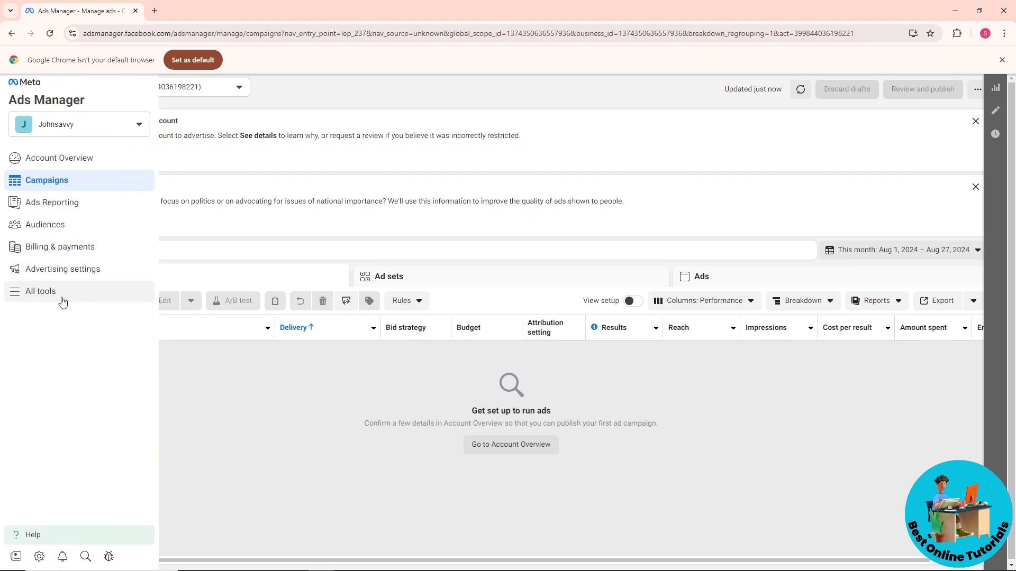
# - Open Business settings from the All tools list under Manage
pyautogui.click(40, 291)
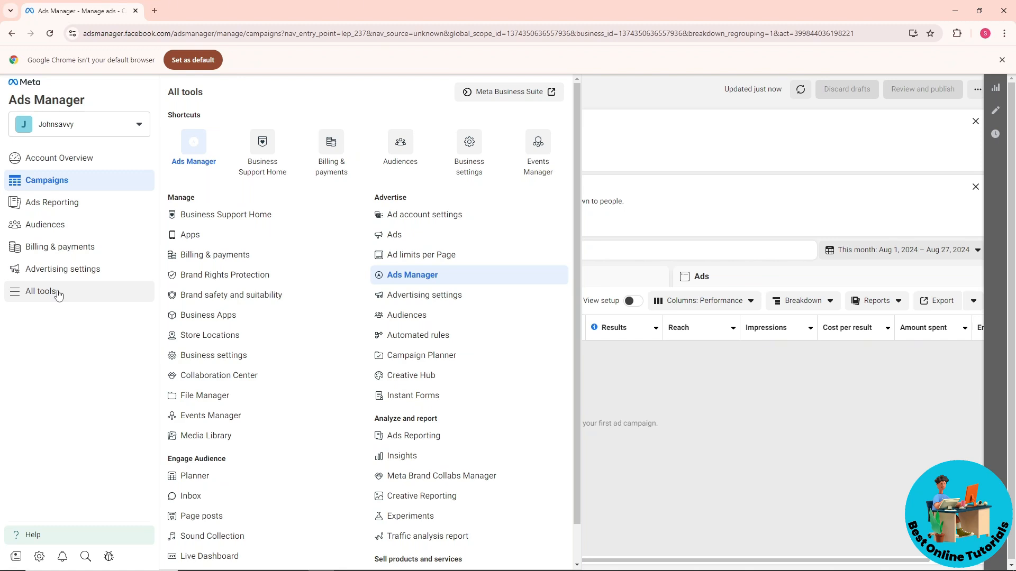
pyautogui.moveTo(211, 355)
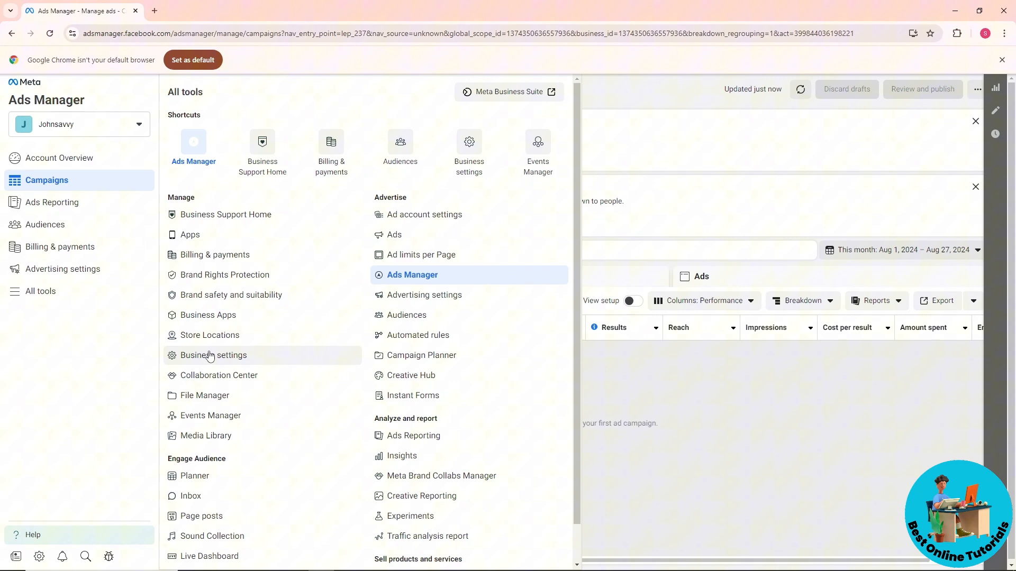
pyautogui.click(214, 355)
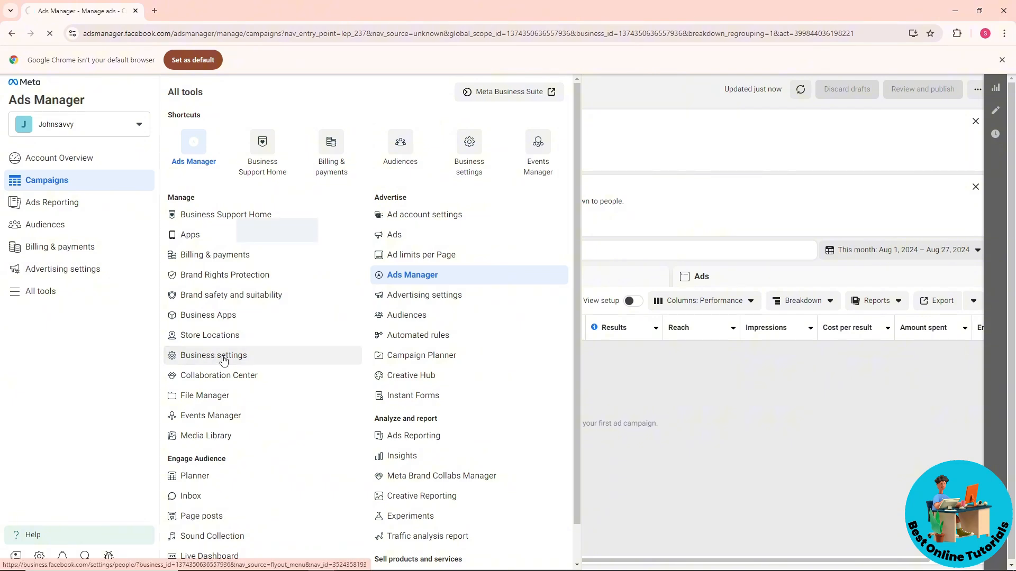
# - Start an invitation with Invite people on the Business settings People page
pyautogui.click(214, 355)
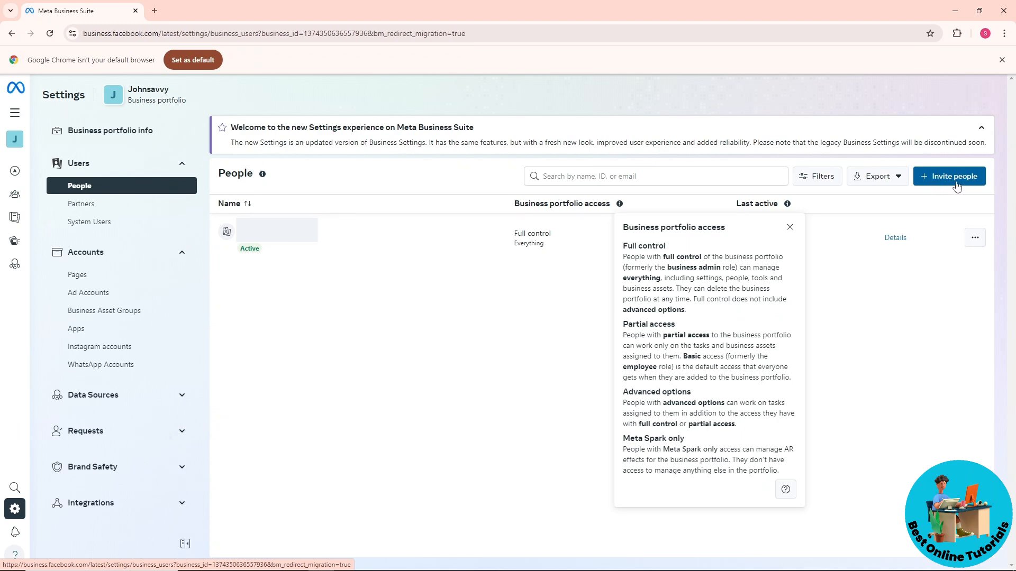
pyautogui.moveTo(949, 184)
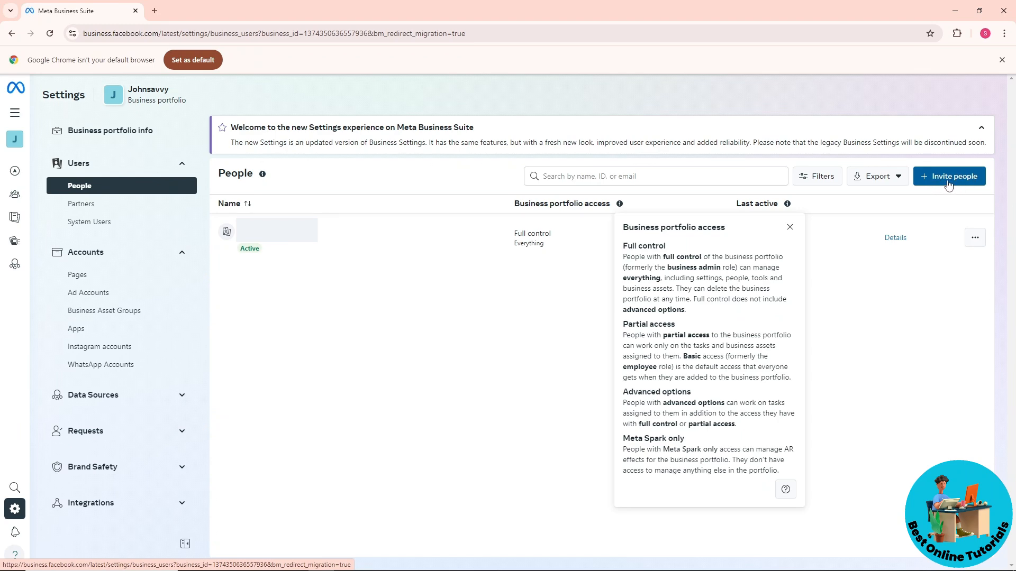
pyautogui.click(949, 175)
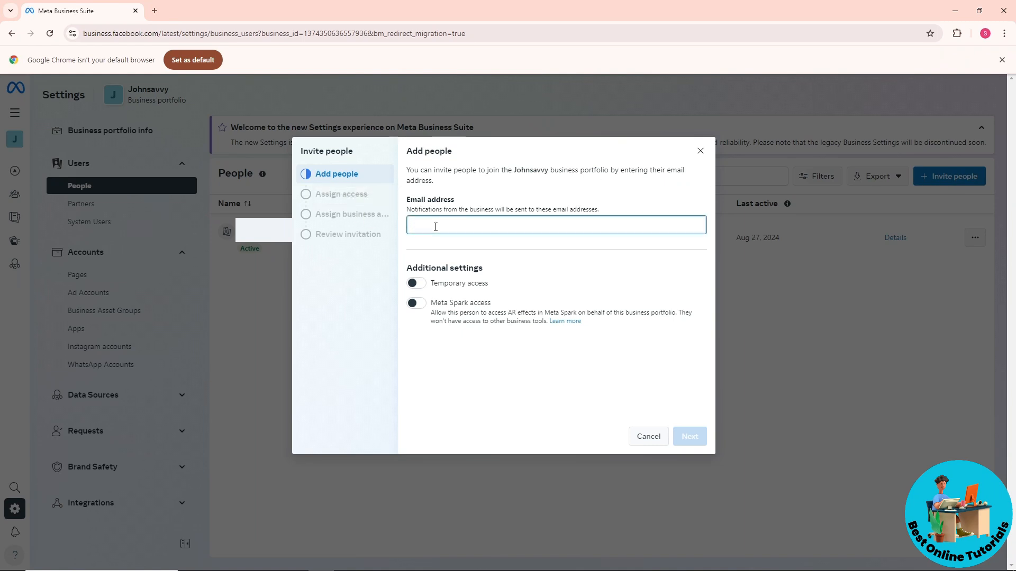
pyautogui.write('r@gmail.com')
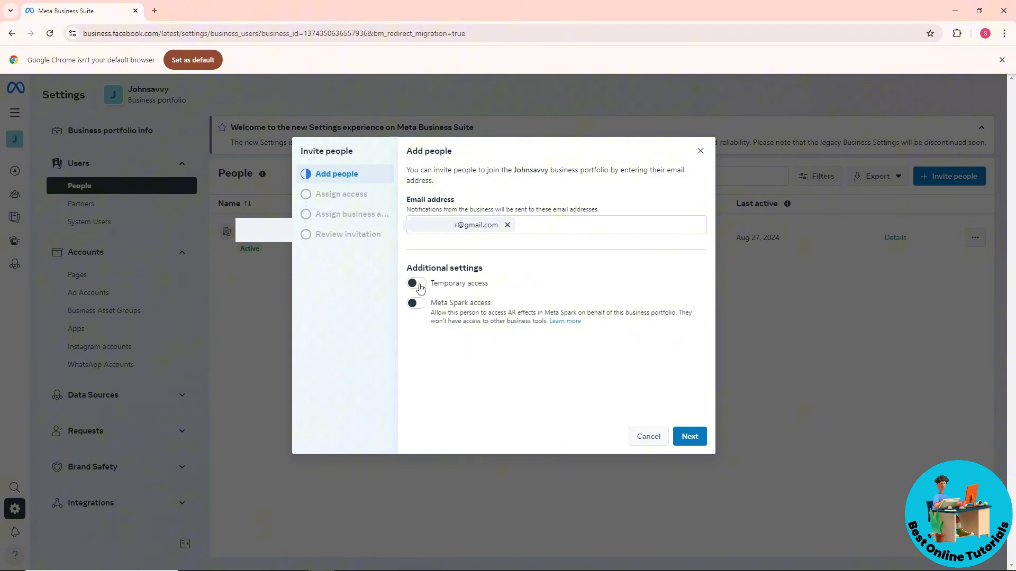
pyautogui.click(415, 283)
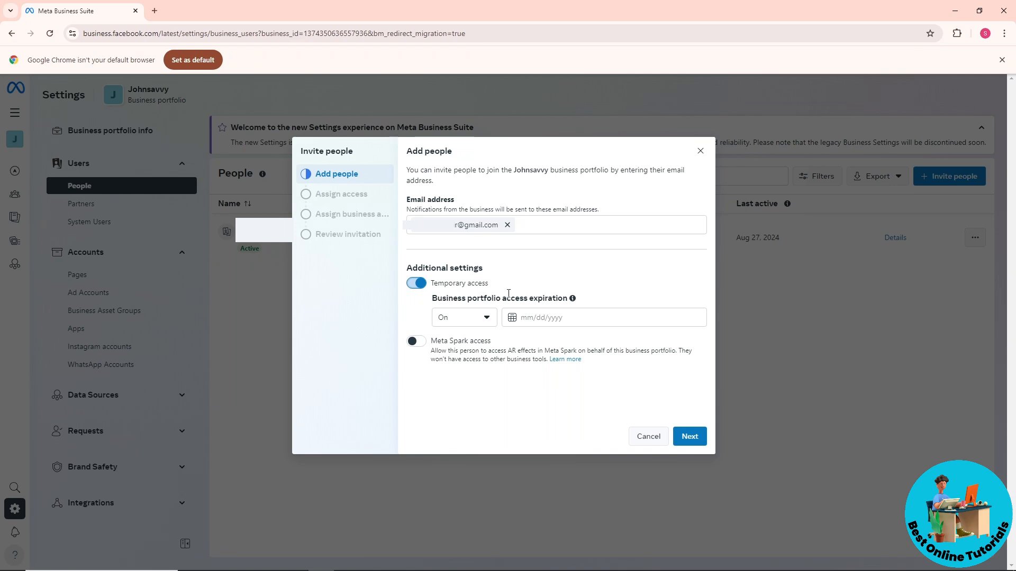
pyautogui.click(415, 283)
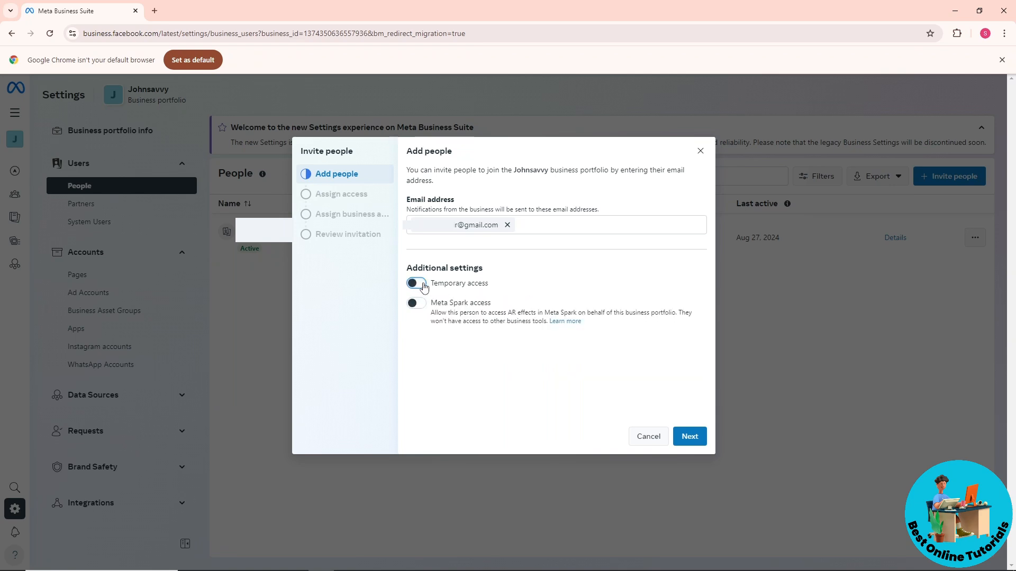
pyautogui.click(415, 283)
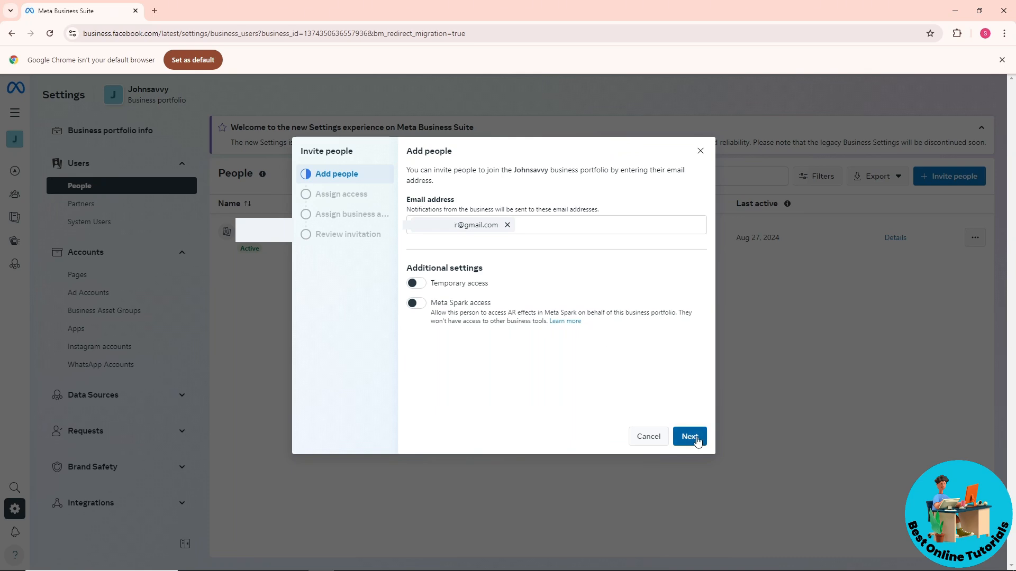
# - Choose basic partial access, leaving the Apps and Full control toggles off
pyautogui.click(689, 436)
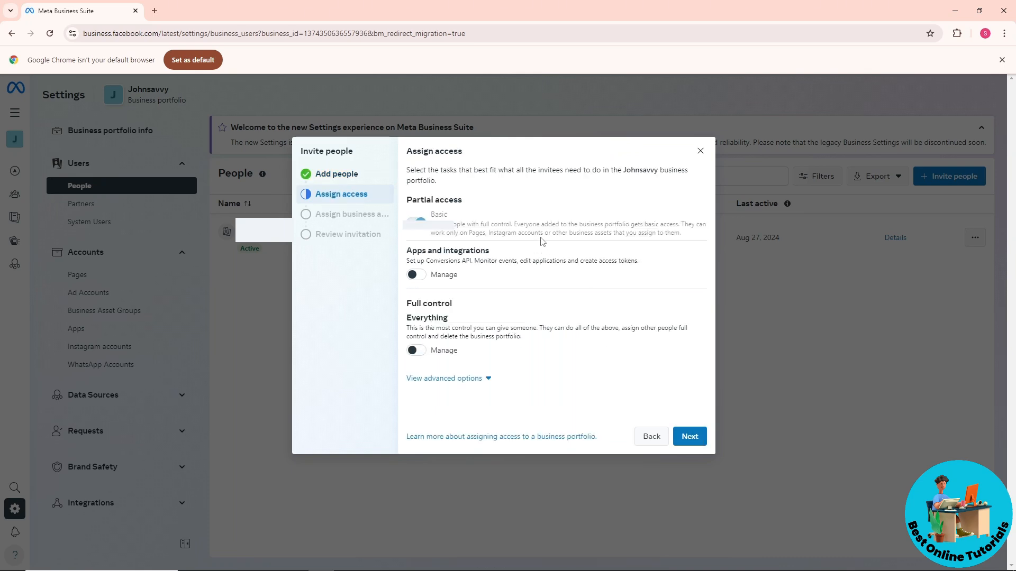
pyautogui.click(416, 222)
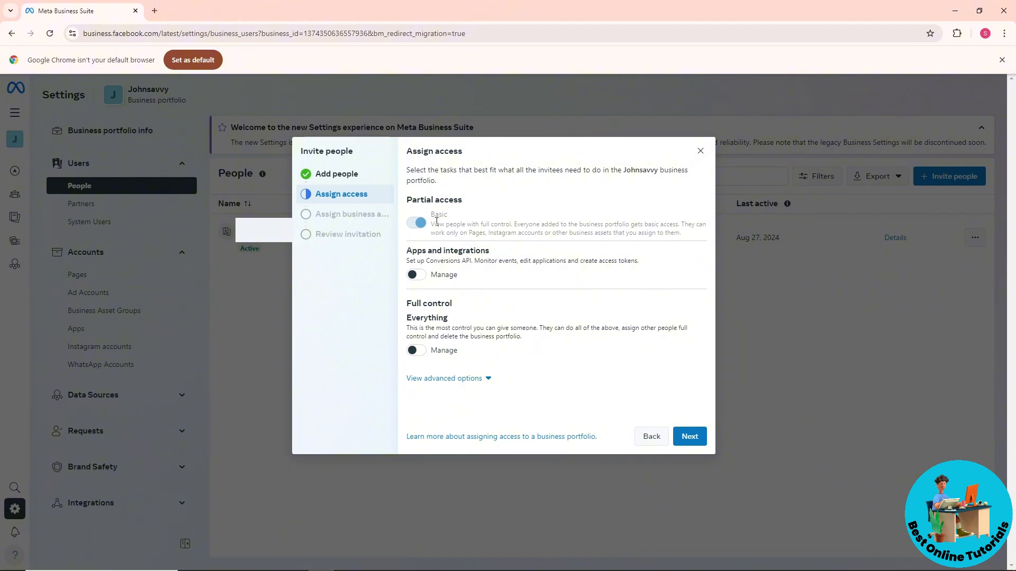
pyautogui.doubleClick(434, 200)
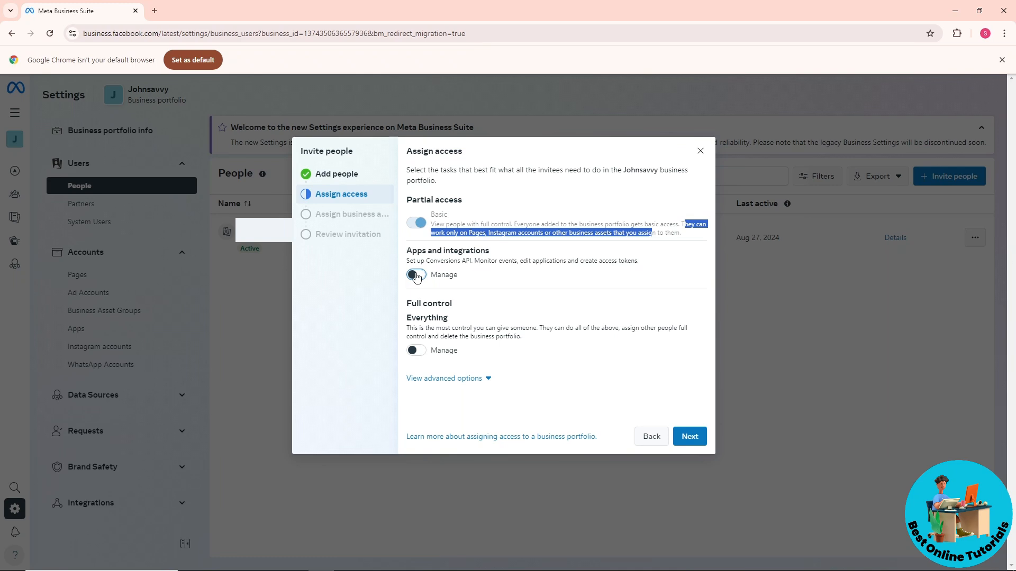
pyautogui.click(415, 274)
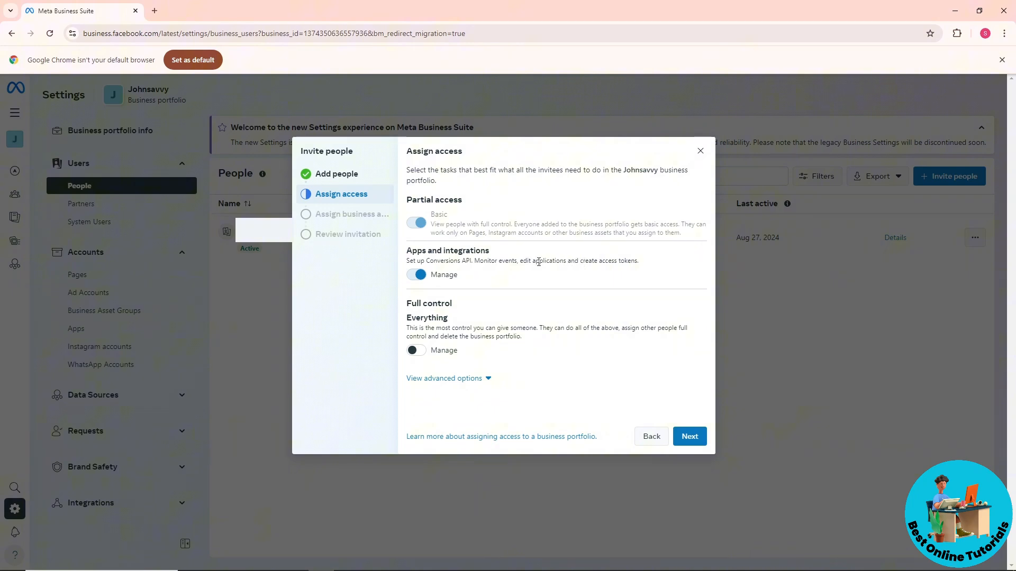
pyautogui.moveTo(424, 346)
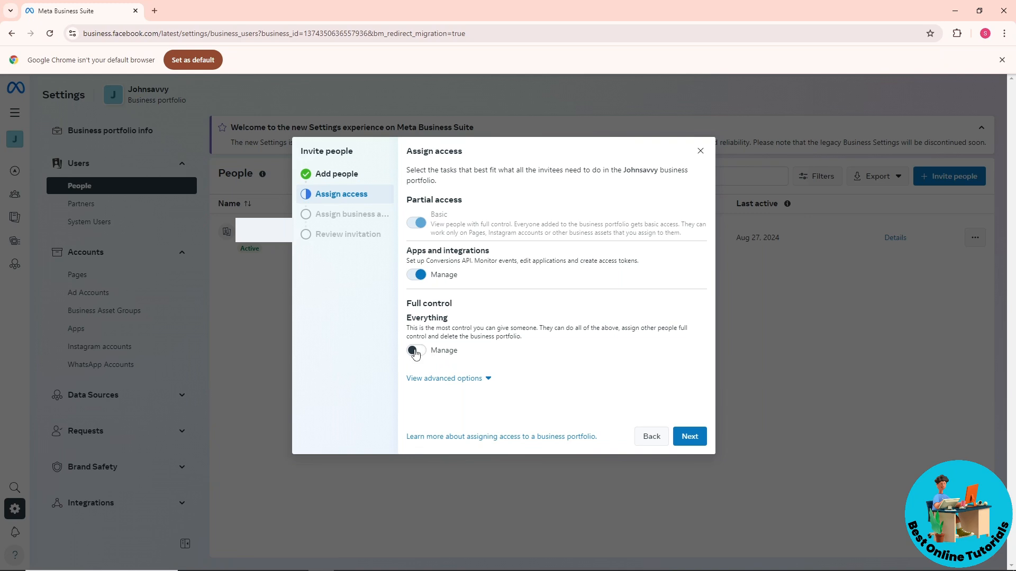
pyautogui.click(416, 350)
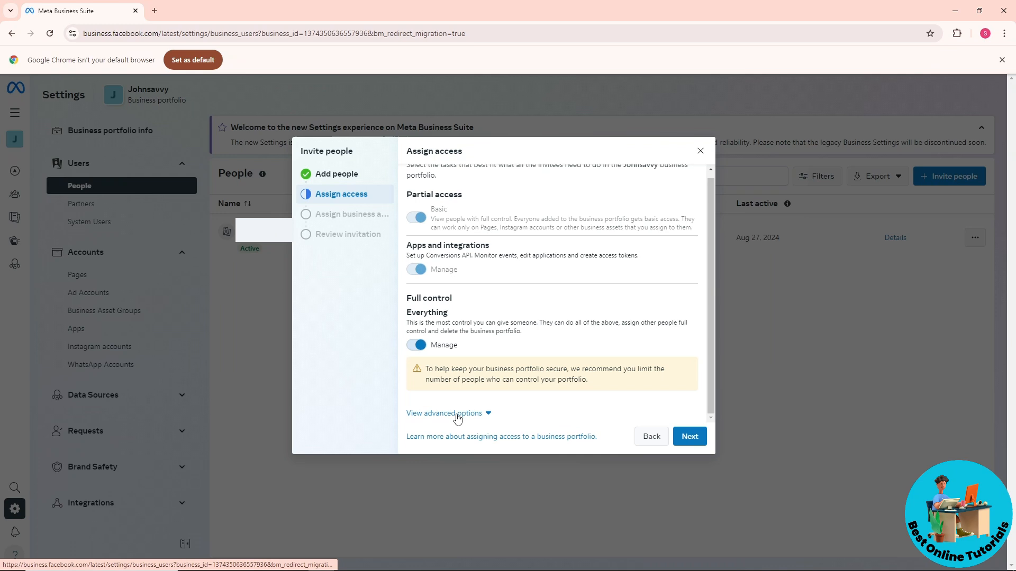
# - Check the advanced options, skip asset assignment, and reach the invitation review
pyautogui.click(444, 413)
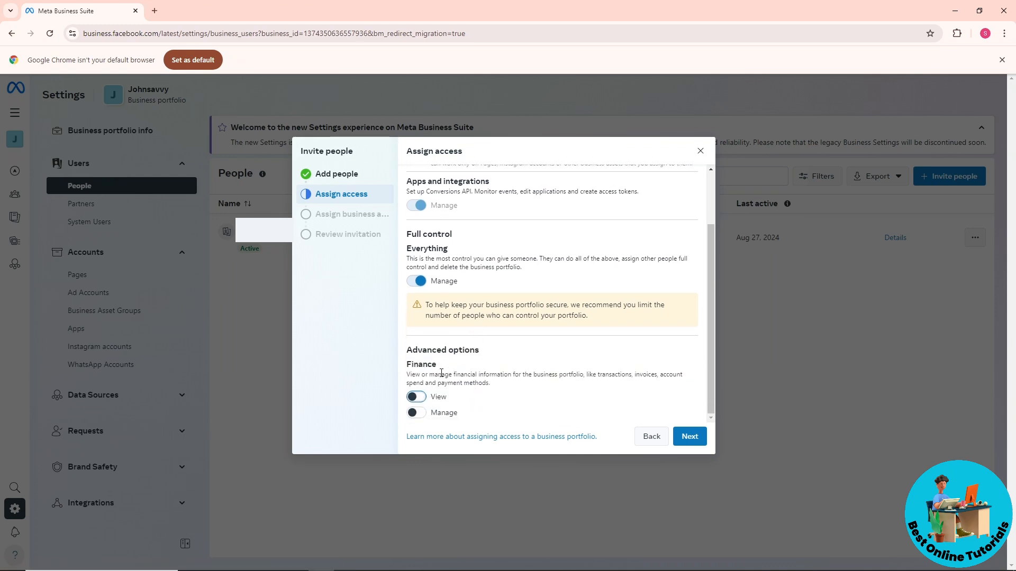
pyautogui.doubleClick(544, 374)
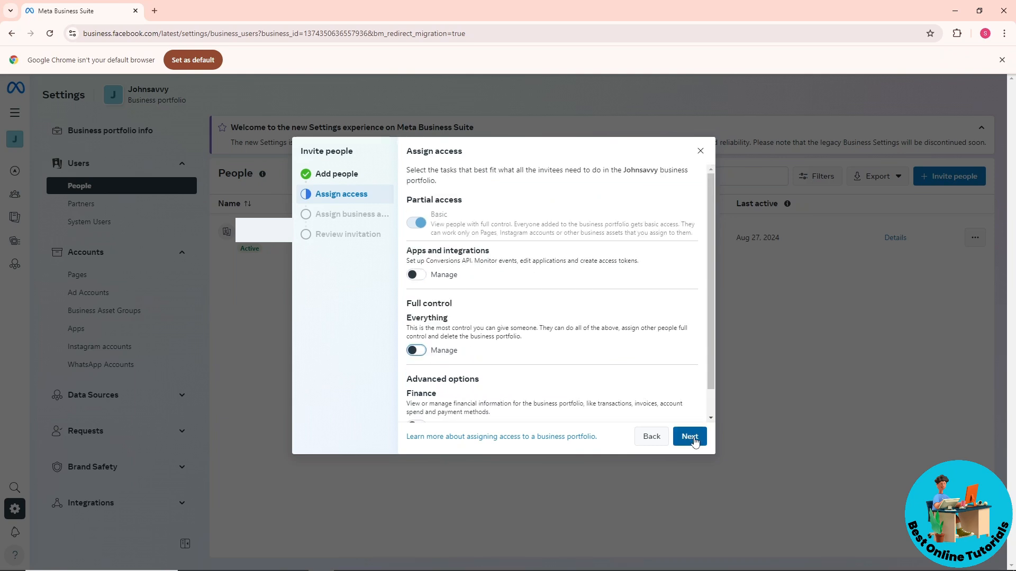
pyautogui.click(689, 436)
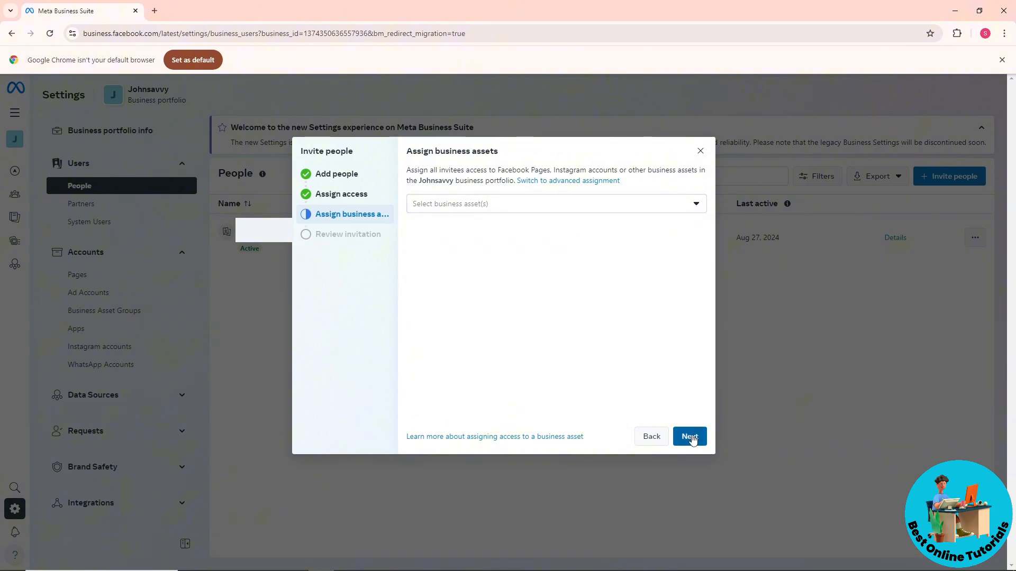
pyautogui.click(689, 436)
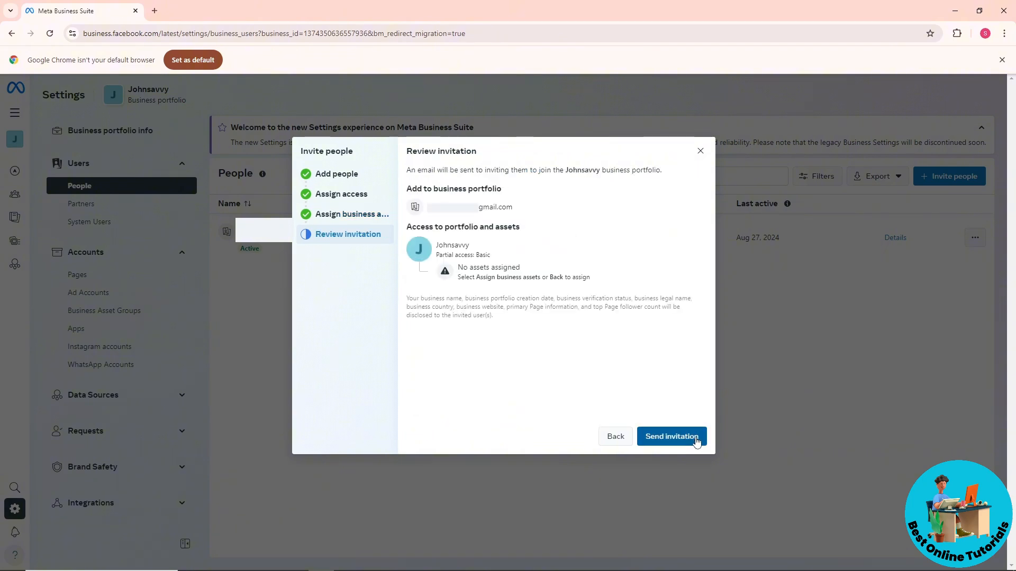
pyautogui.moveTo(636, 396)
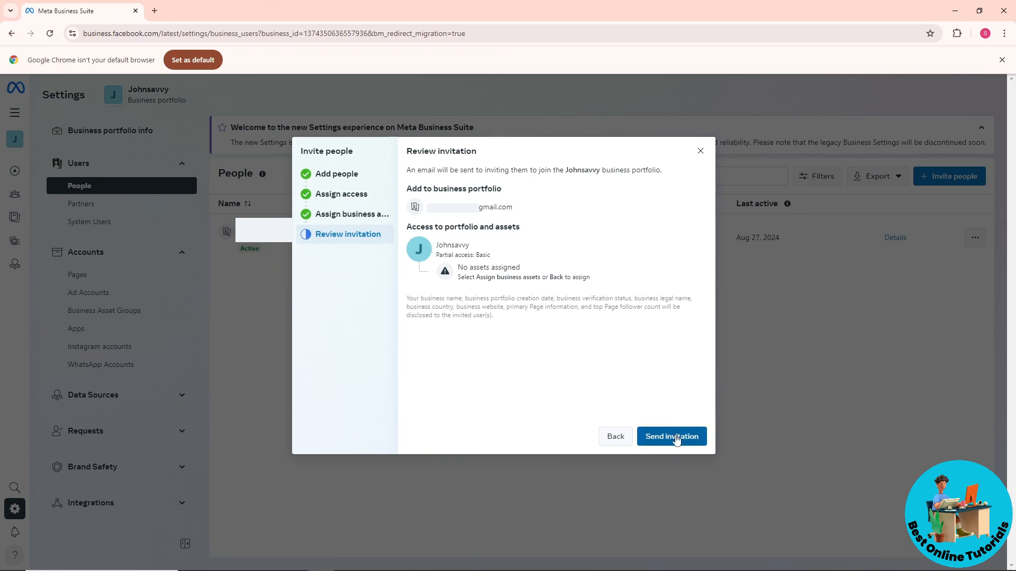
pyautogui.doubleClick(486, 206)
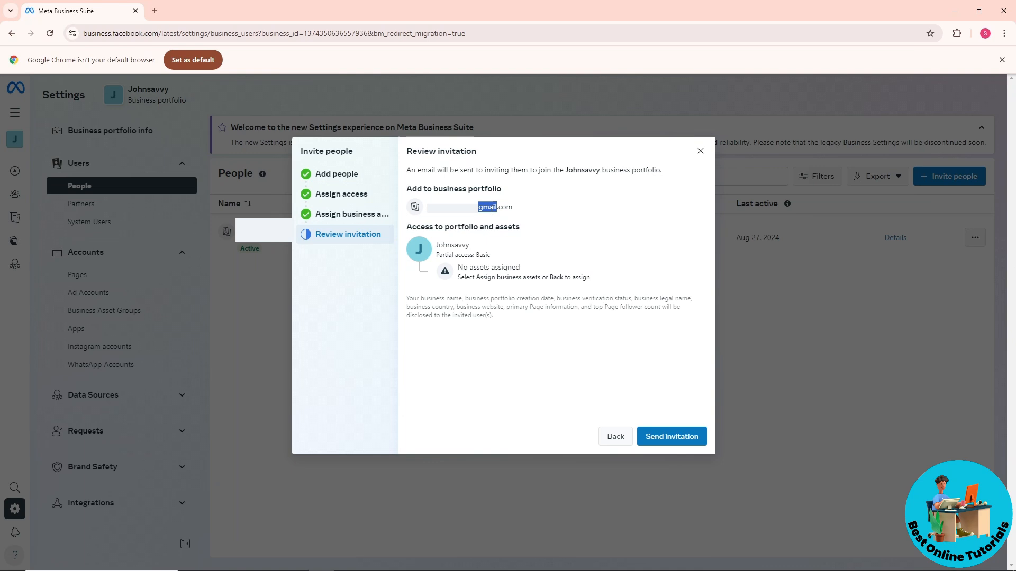